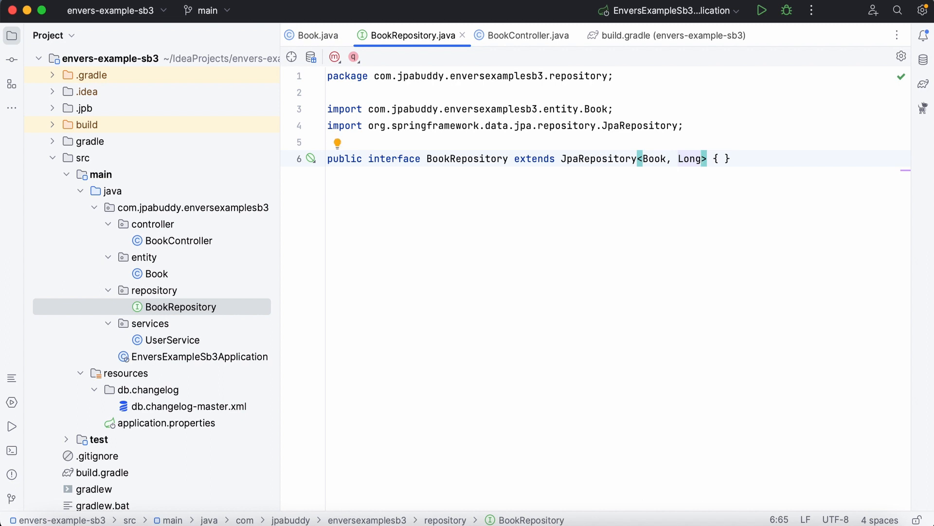
Step: Add the spring-data-envers implementation dependency to build.gradle's dependencies block
left_click(526, 35)
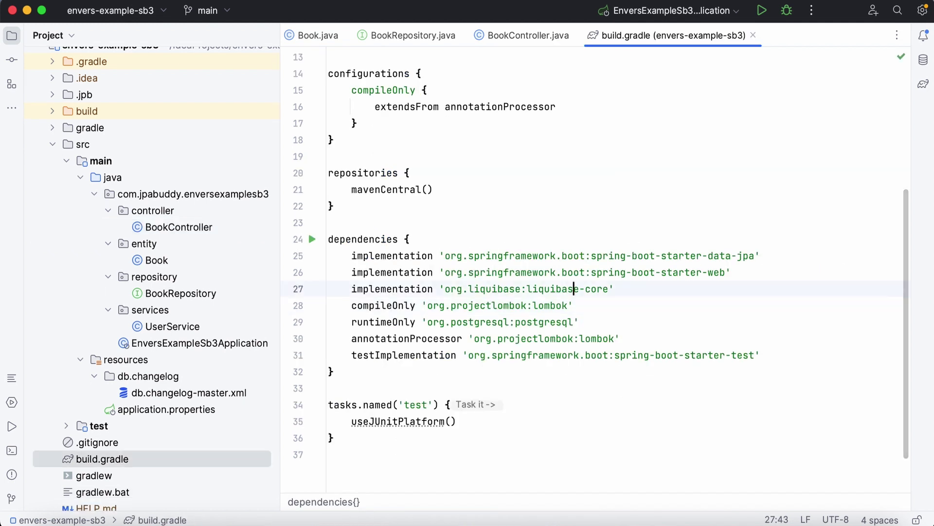
key("Cmd+V")
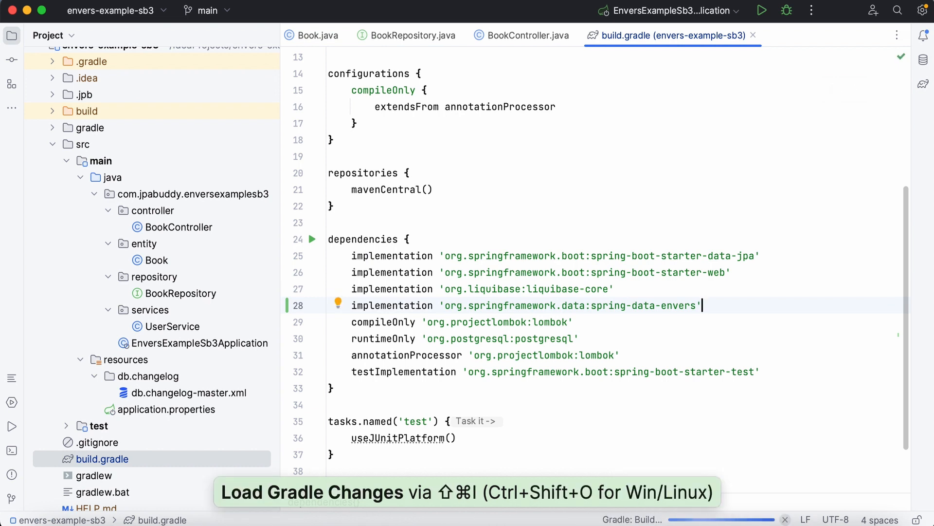
left_click(316, 35)
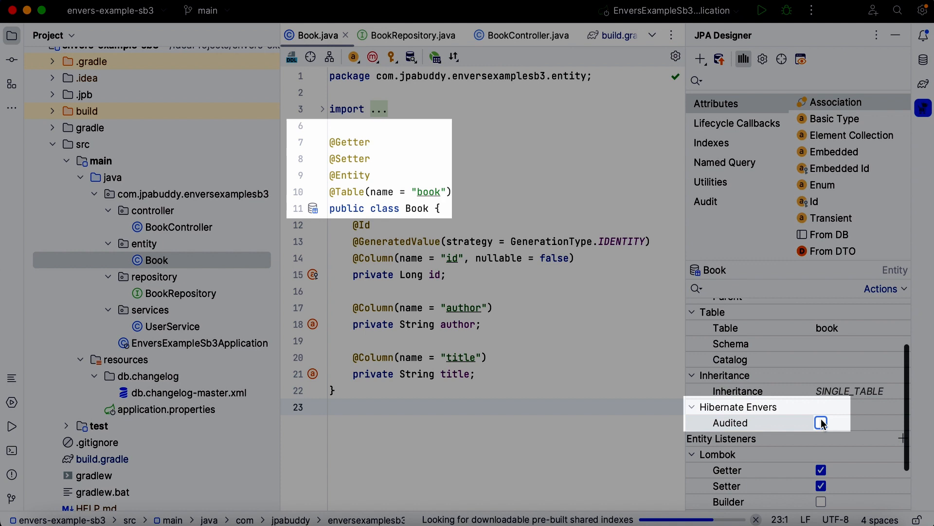
left_click(820, 423)
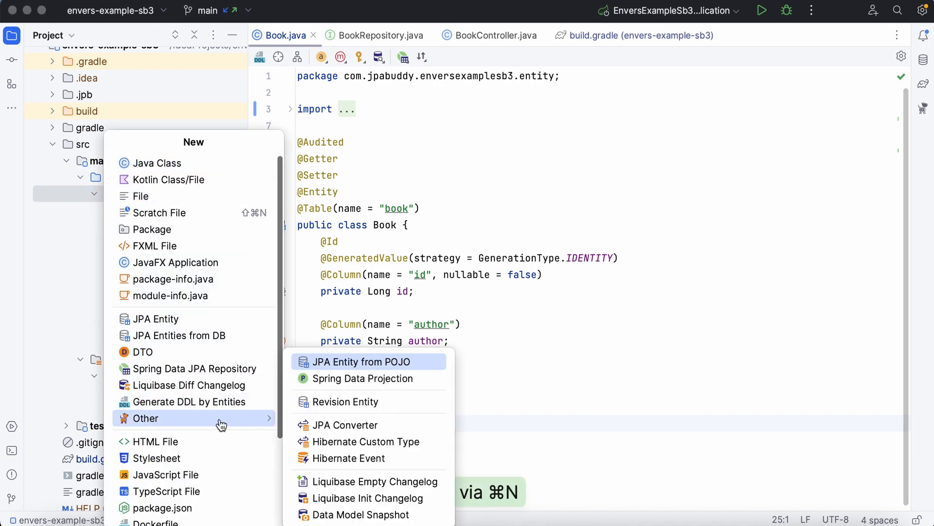
Step: Create revision entity AuditEnversInfo with table audit_envers_info, a new UserRevisionListener, in the .envers package
left_click(345, 401)
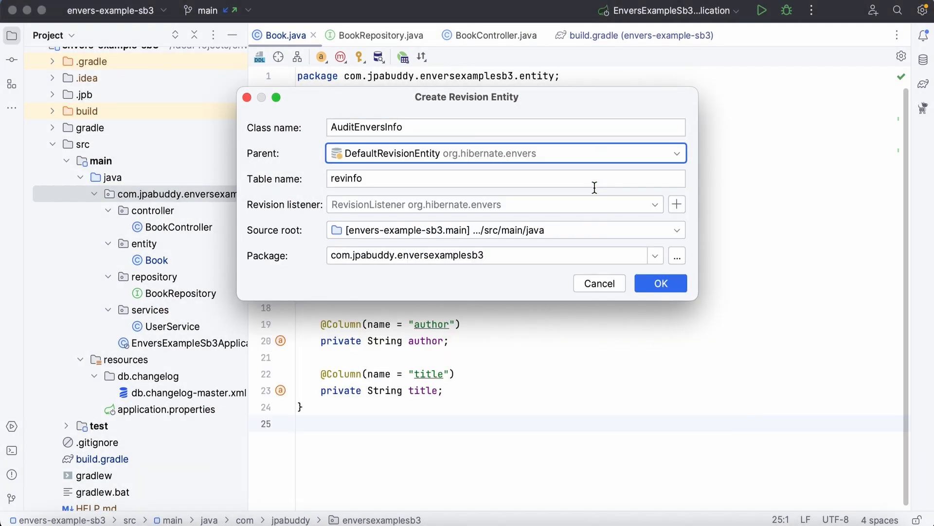
type("audit_envers_info")
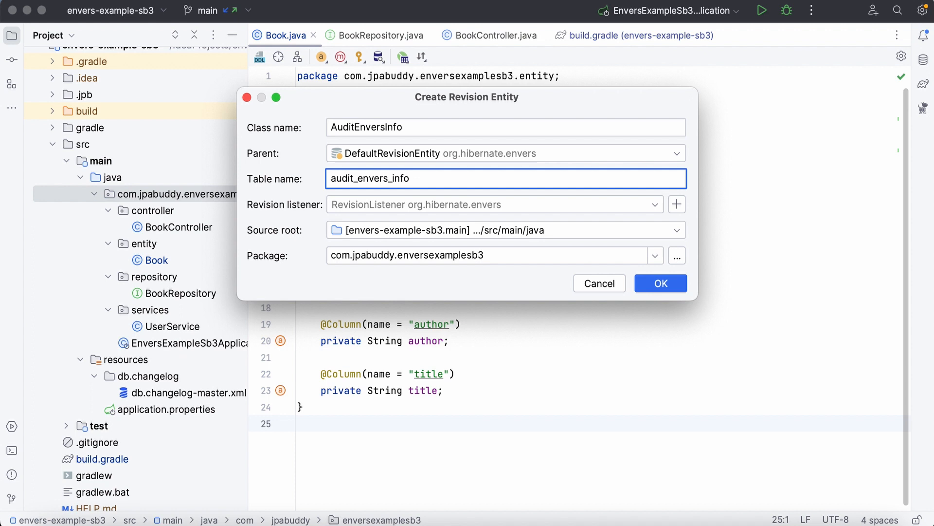
mouse_move(619, 211)
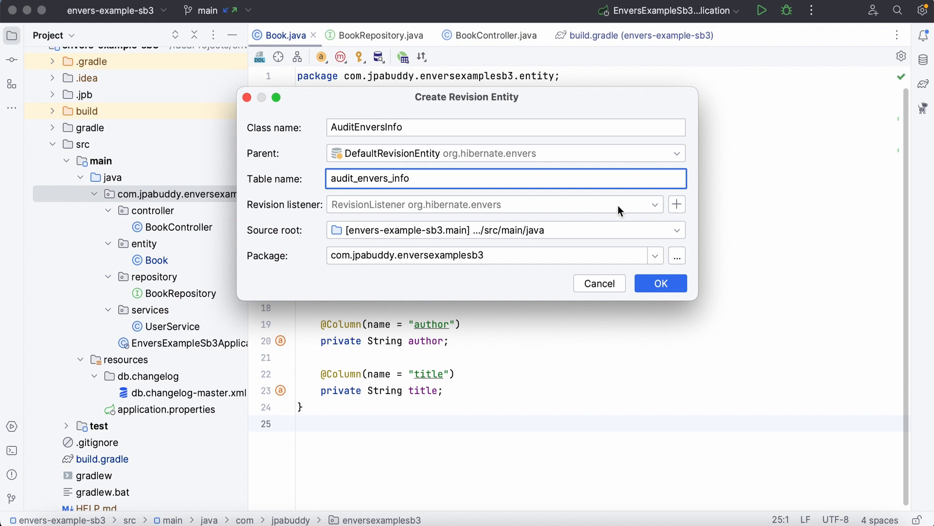
left_click(677, 204)
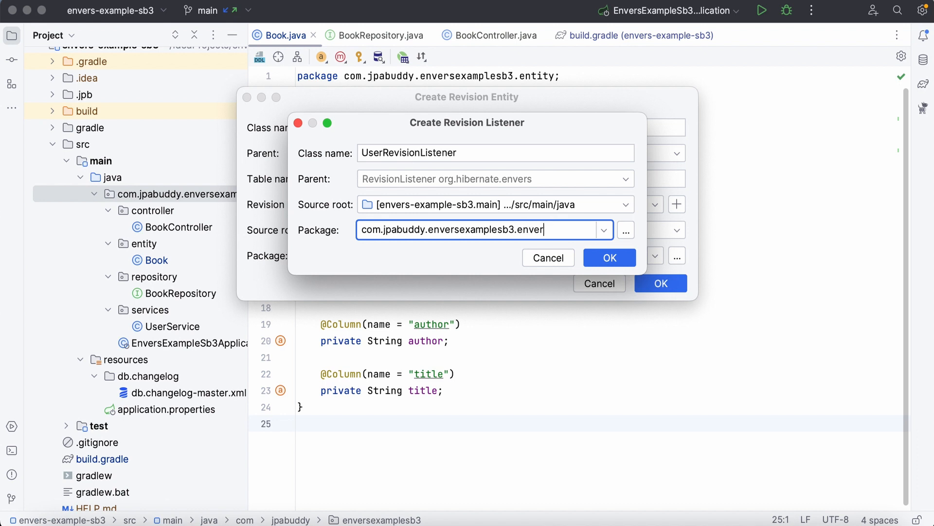
left_click(609, 257)
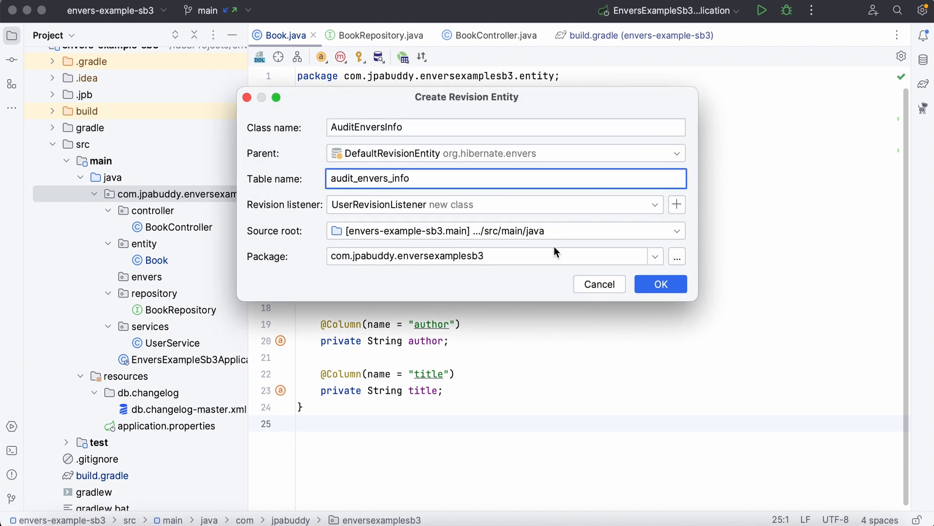
type(".envers")
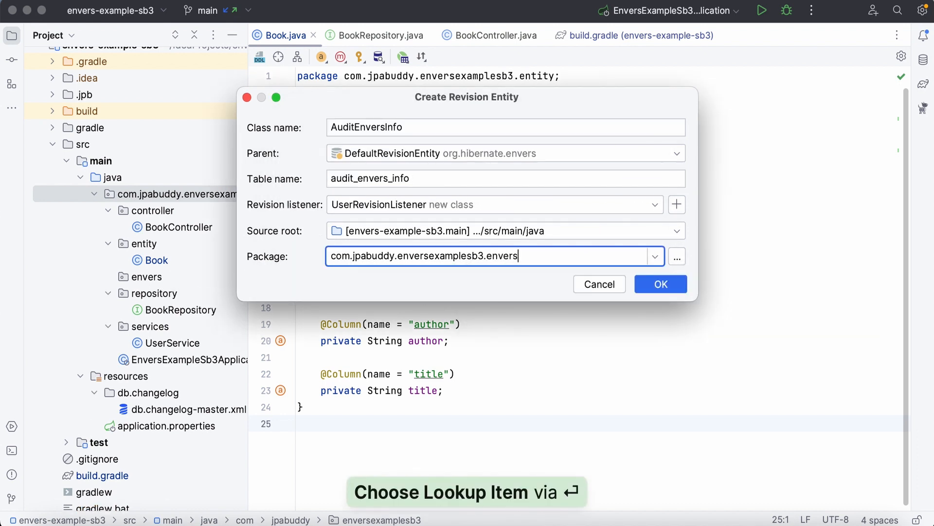
left_click(659, 284)
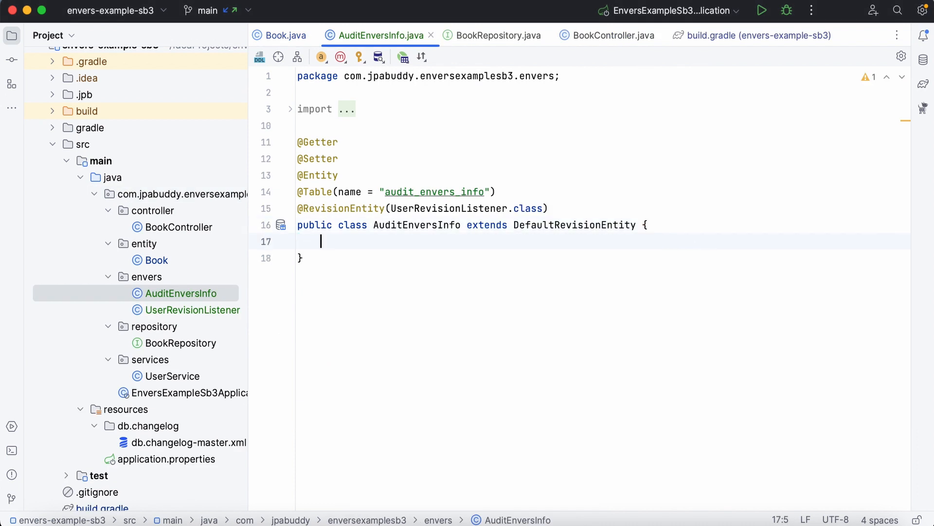
Step: Add a String attribute to AuditEnversInfo and set it in UserRevisionListener.newRevision via customRevisionEntity
type("att")
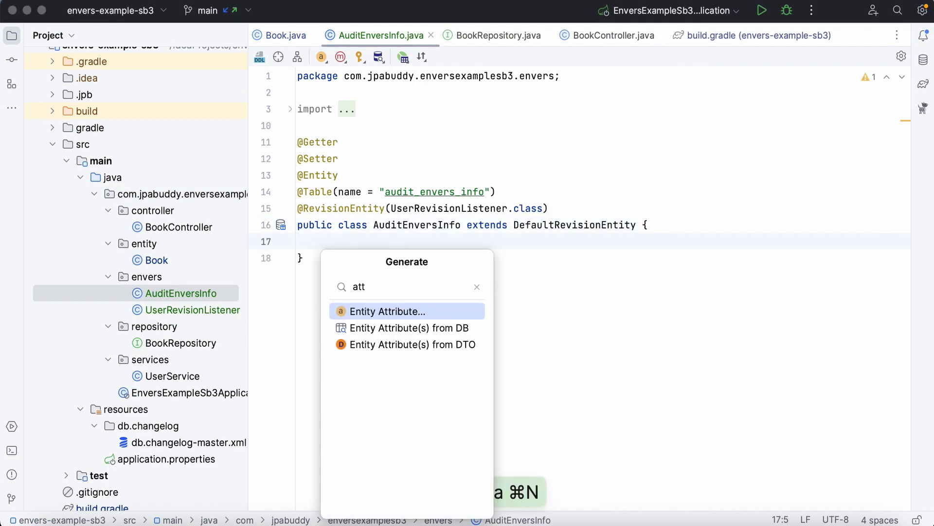
left_click(386, 311)
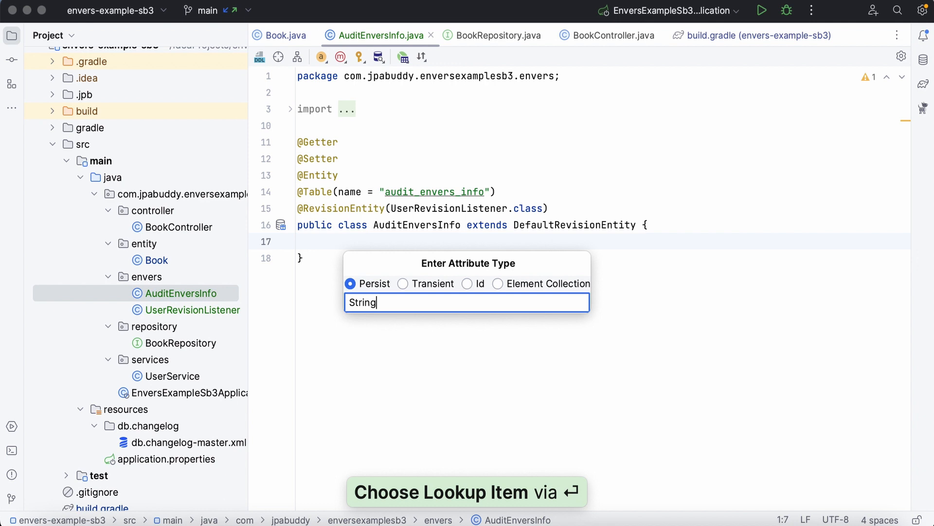
key("Enter")
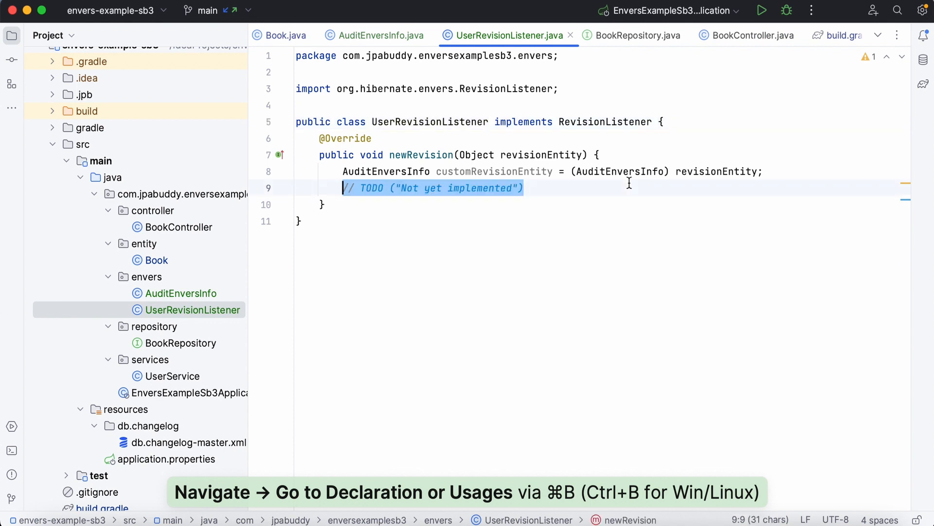
type("customRevisionEntity.s")
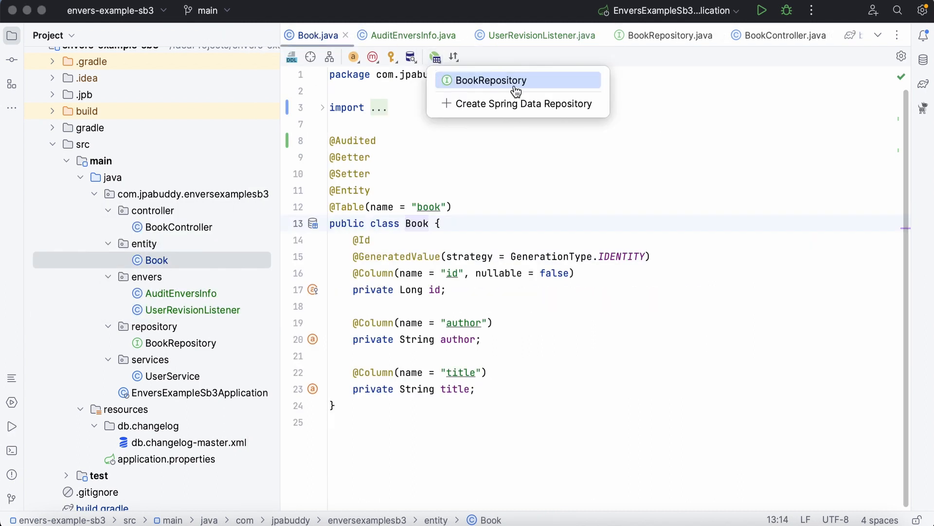
left_click(523, 103)
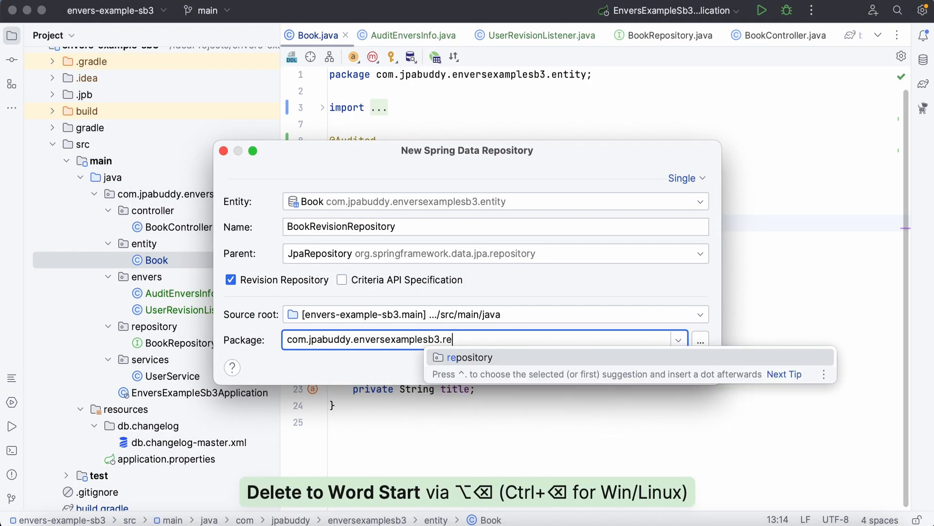
key("Enter")
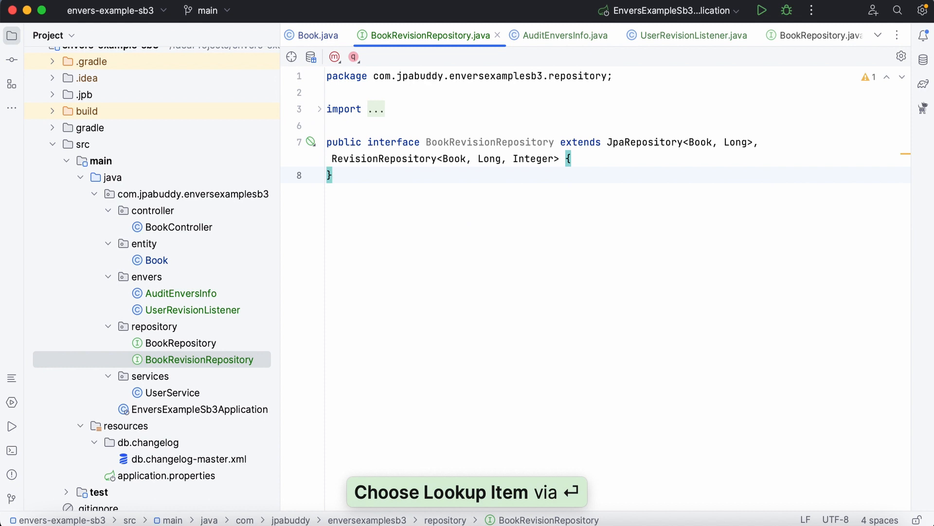
double_click(198, 408)
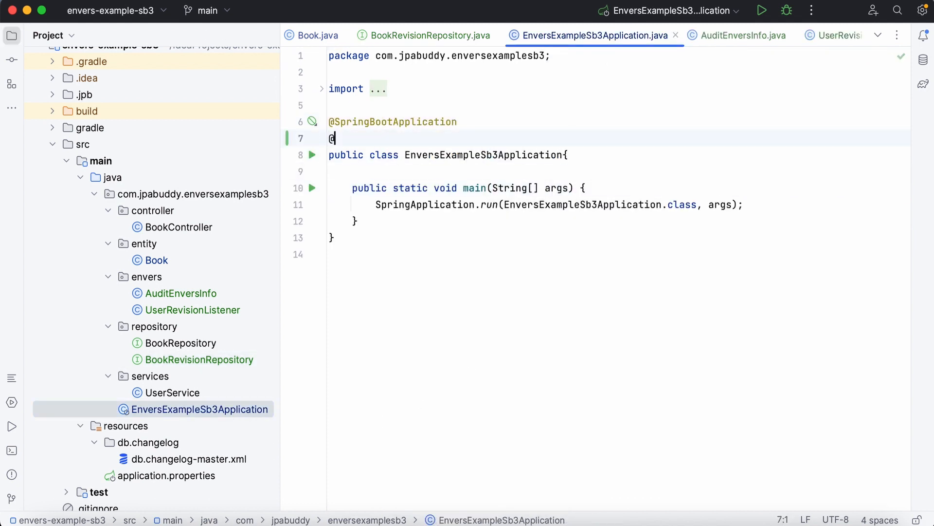
type("@EnableEnversRepositories")
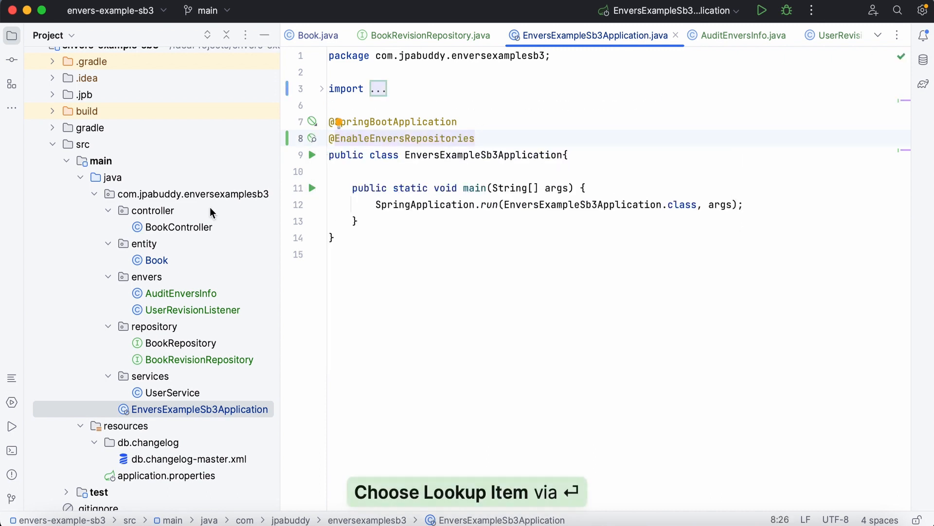
Step: Create BookHistoryController with a revisions endpoint mapping results through Revision::getEntity
left_click(152, 210)
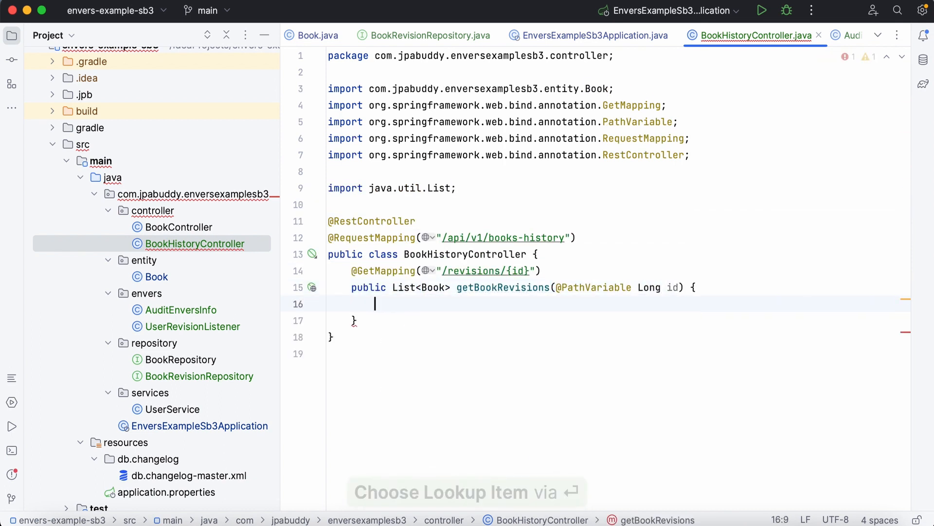
type("rev")
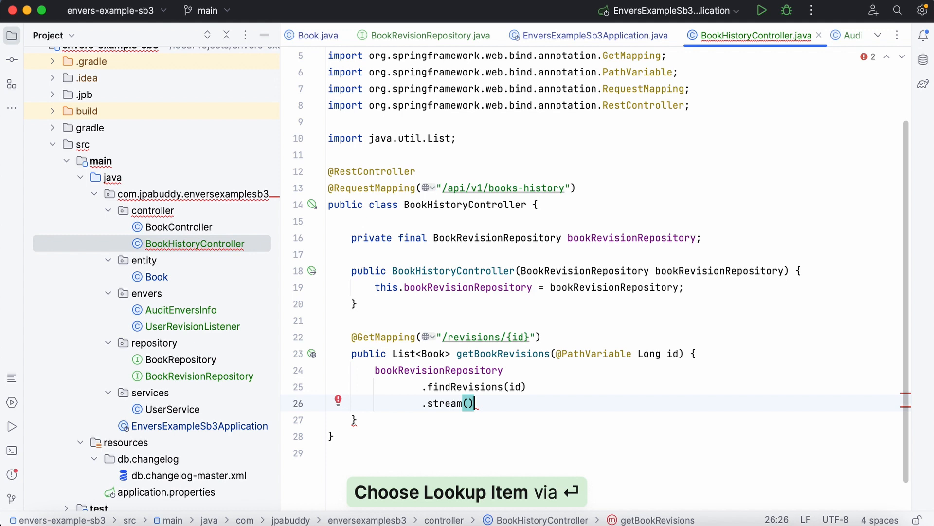
type(".map(Revision::getEntity)")
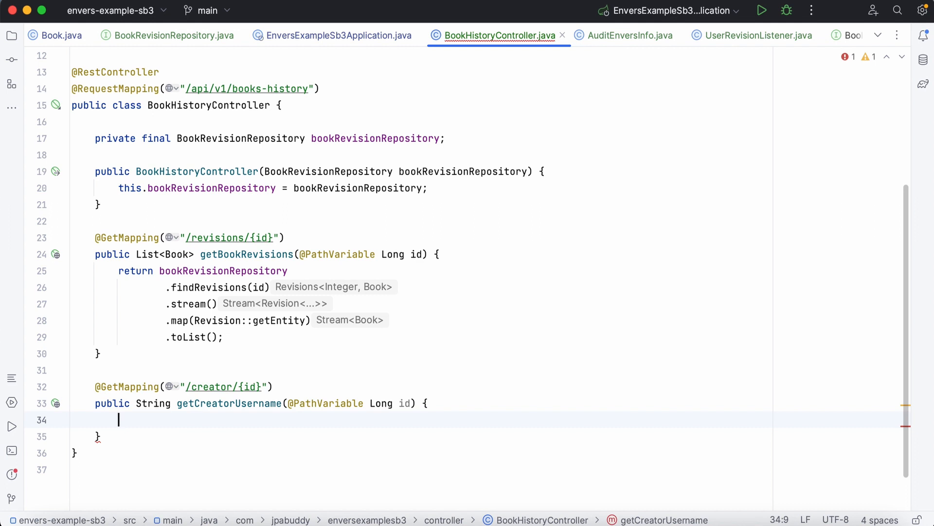
Step: Add getCreatorUsername using bookRevisionRepository.findRevision(id, 1) to return the revision's username
type("bookRevisionRepository.")
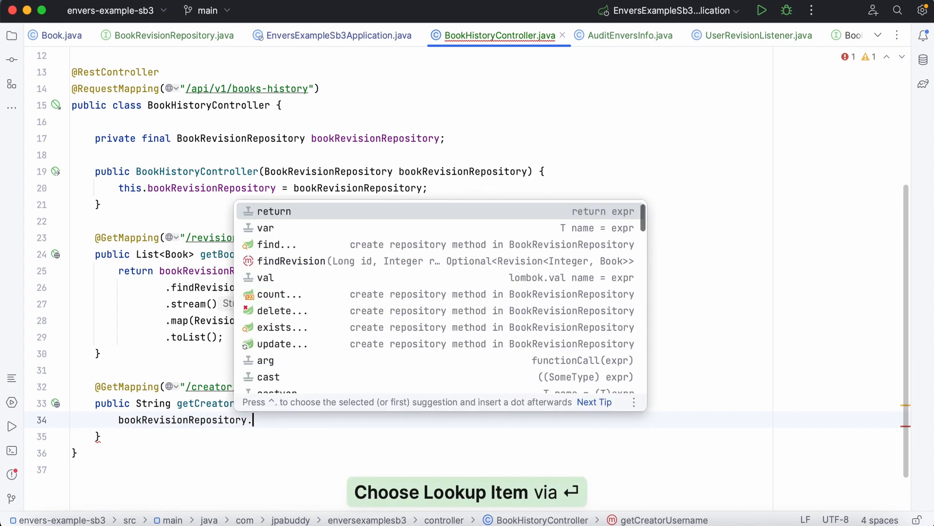
type("findRevision(id, 1).orElseThrow().var")
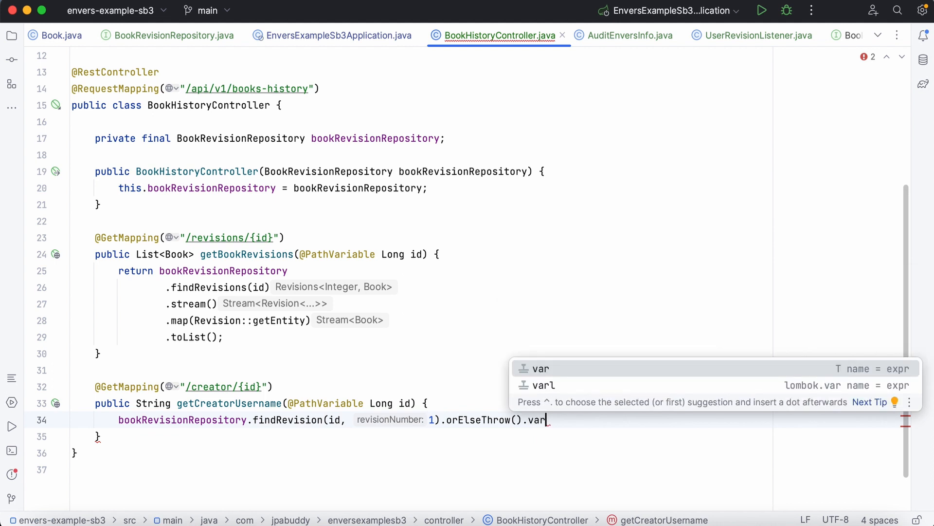
key("Enter")
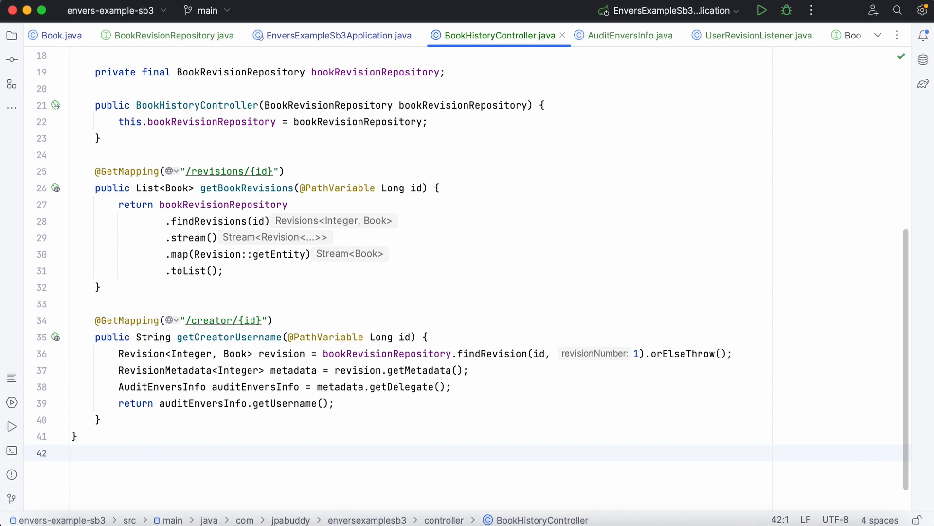
left_click(9, 35)
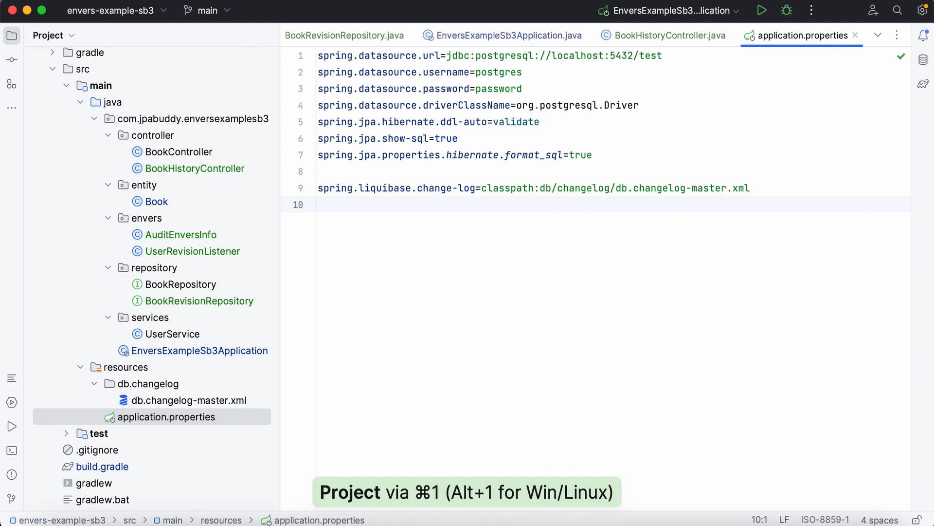
Step: Set JPA Buddy's Hibernate Envers settings to use values from *.properties files and apply
key("cmd+v")
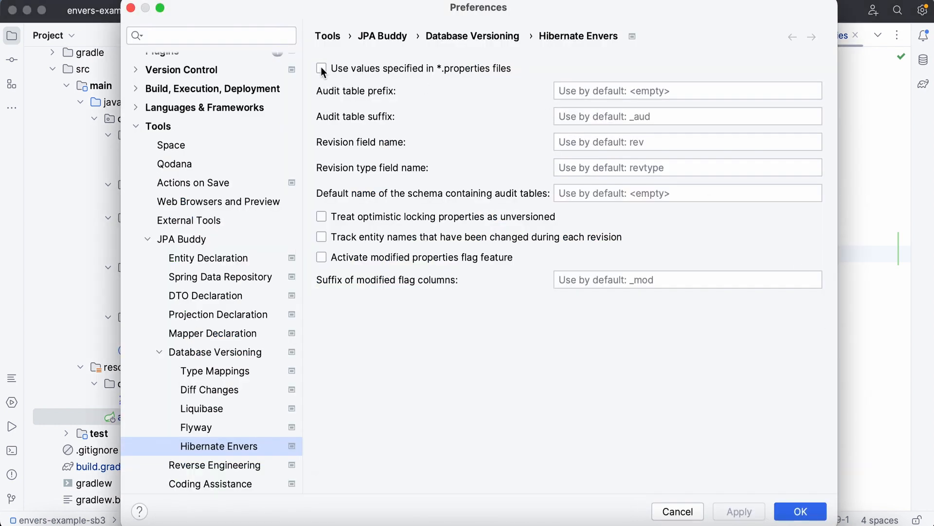
left_click(321, 69)
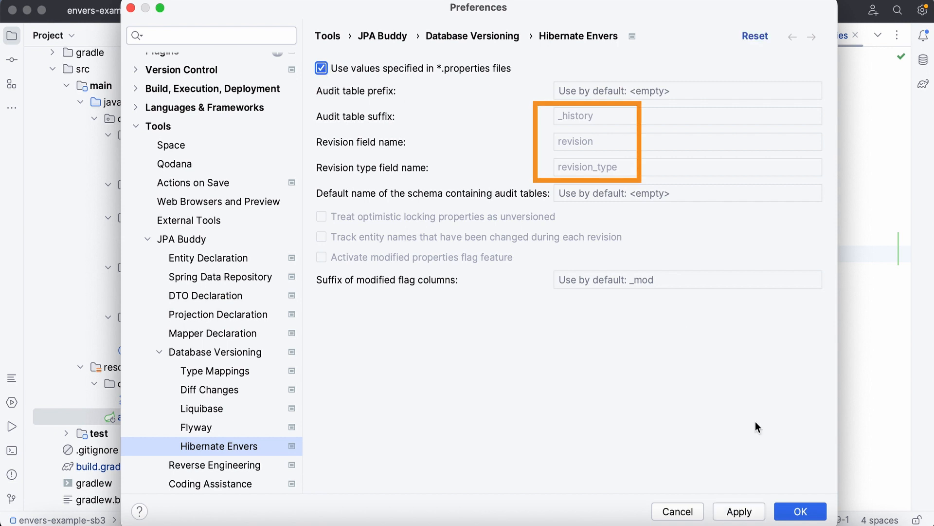
left_click(802, 511)
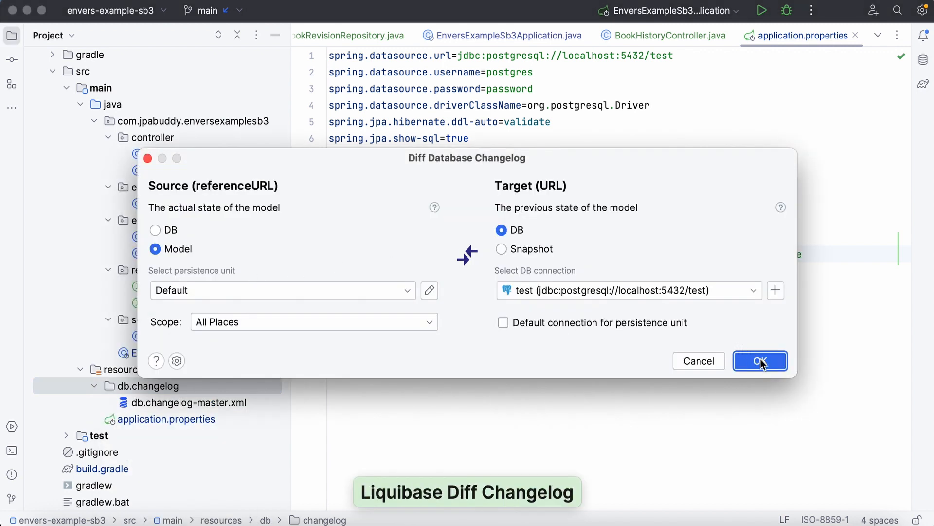
Step: Generate 12-01-add-audit-changelog.xml with audit_envers_info sequence and table, book_history table and their foreign key
left_click(760, 360)
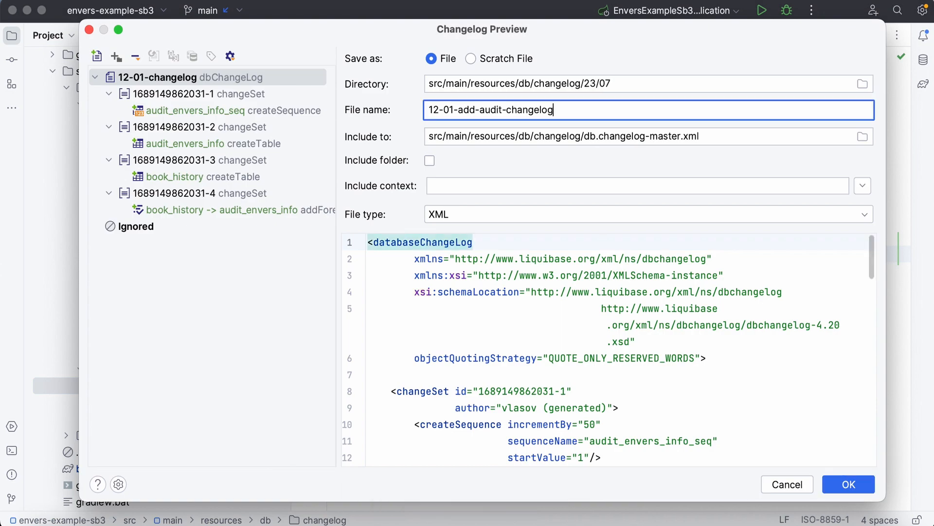
left_click(234, 110)
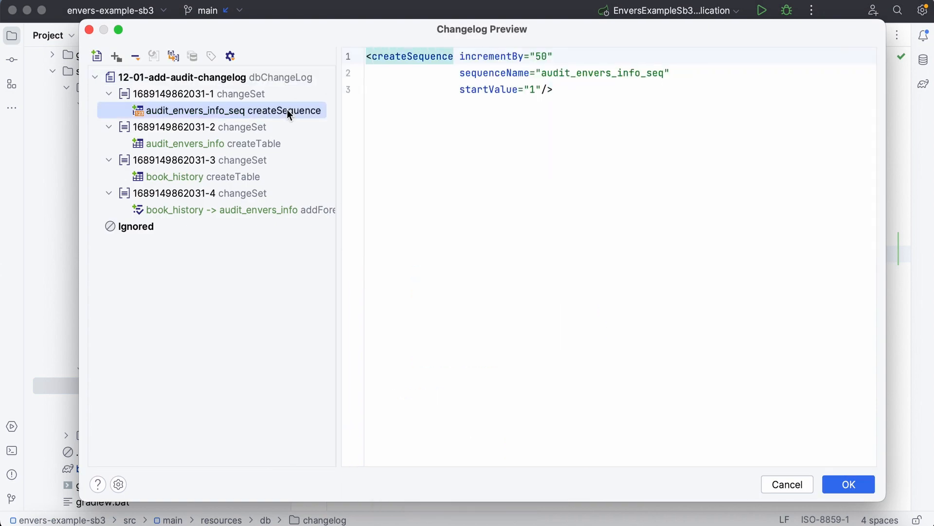
left_click(209, 143)
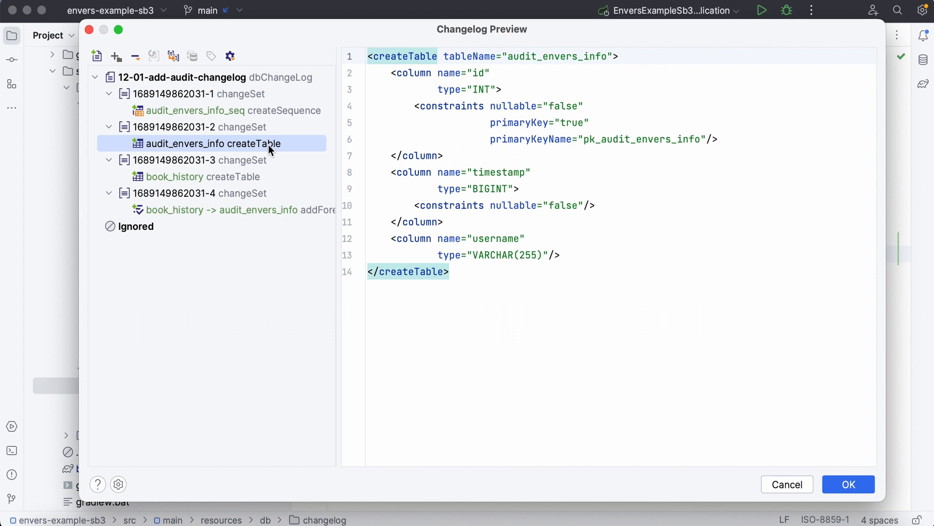
left_click(202, 177)
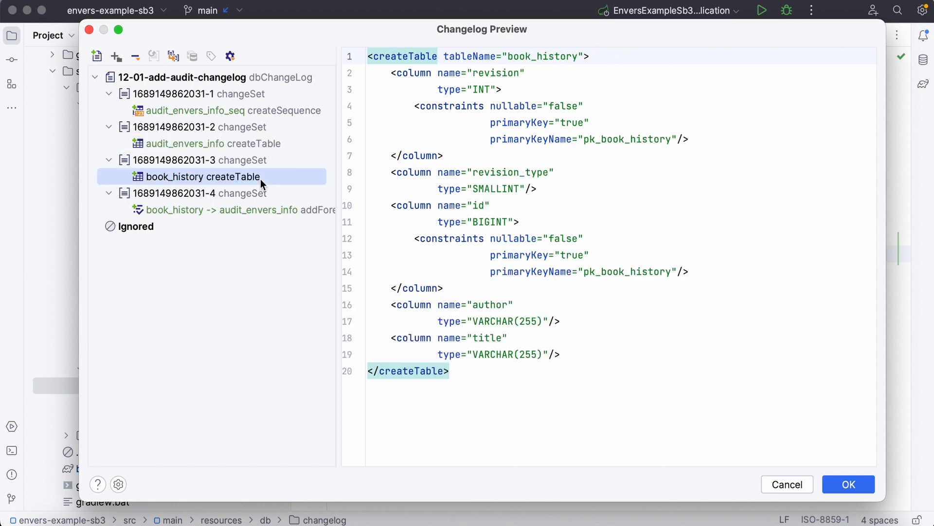
left_click(272, 210)
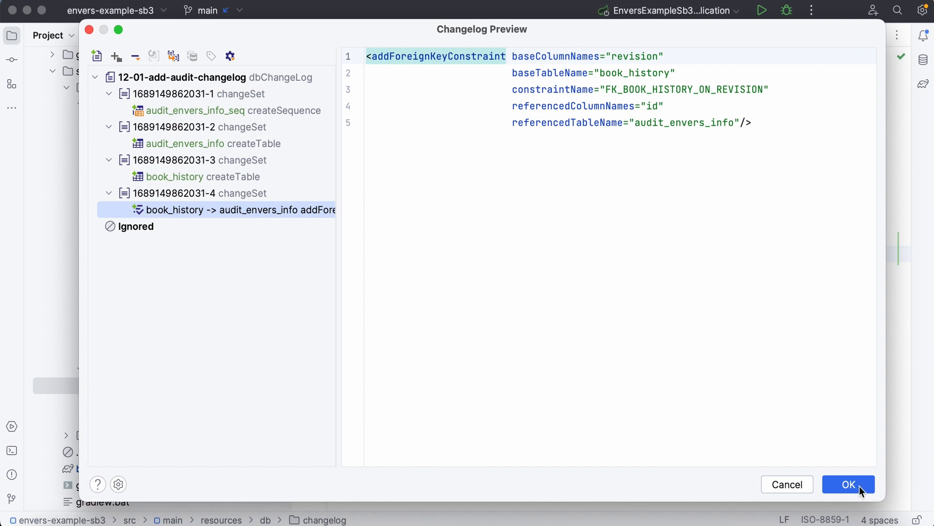
left_click(850, 484)
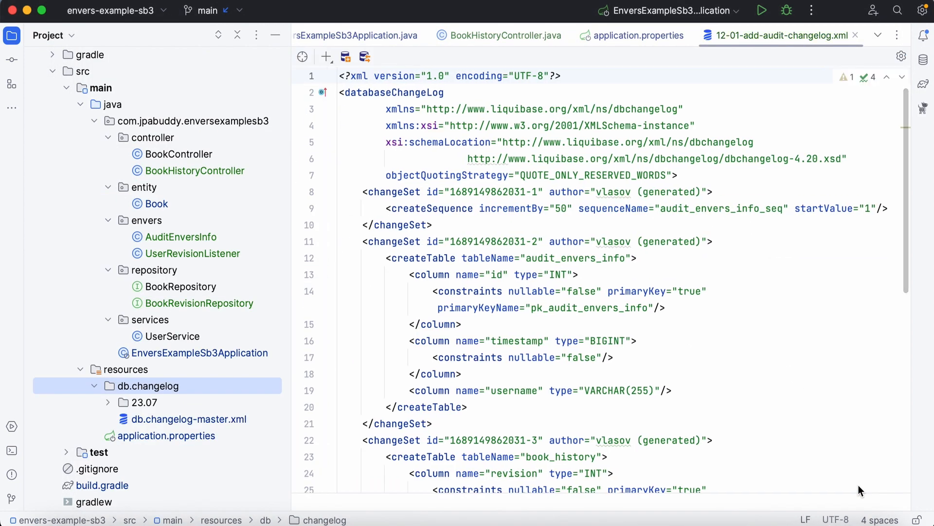
left_click(763, 10)
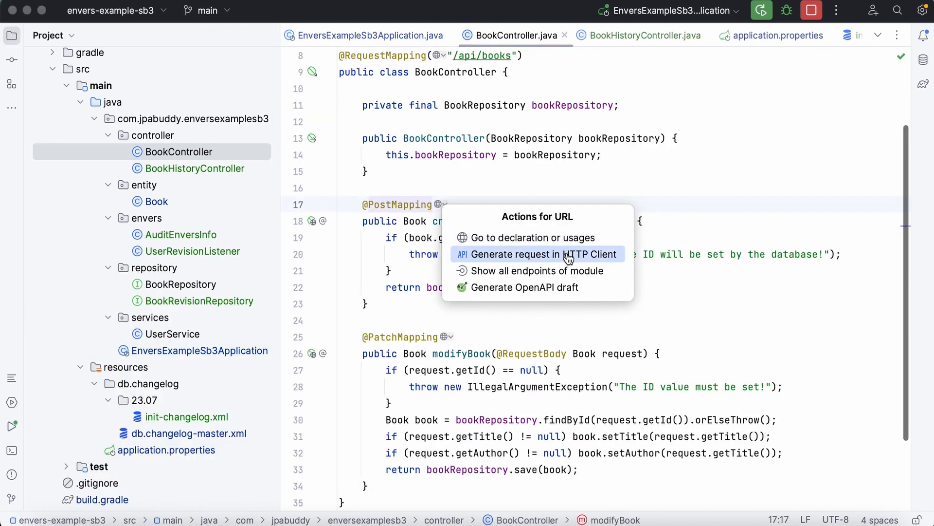
Step: Generate and send the PATCH request renaming book 1
left_click(545, 254)
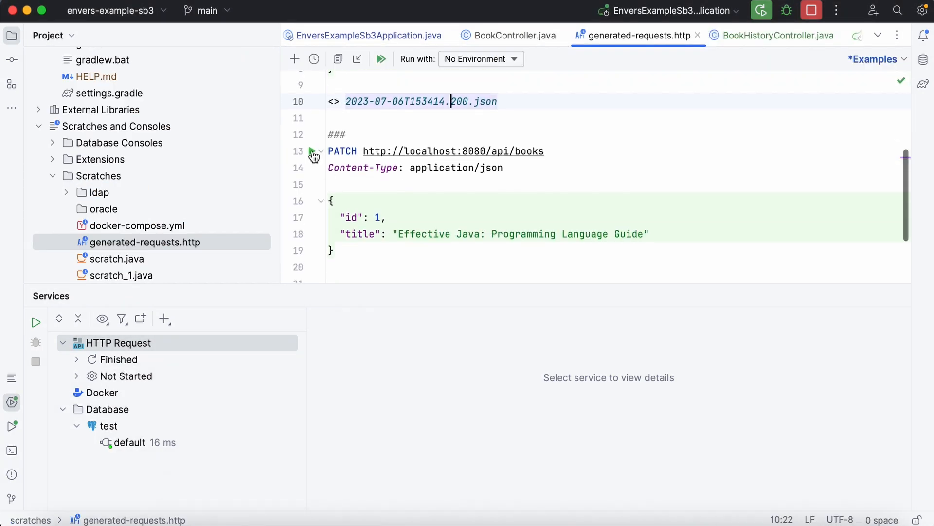
left_click(312, 151)
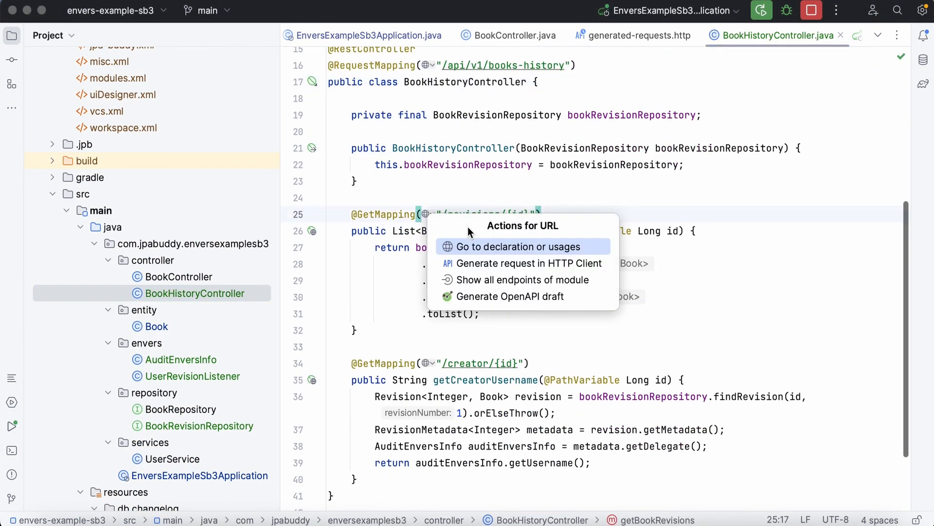
Step: Generate and run requests for book 1's revisions and its creator's username, each returning 200
left_click(528, 263)
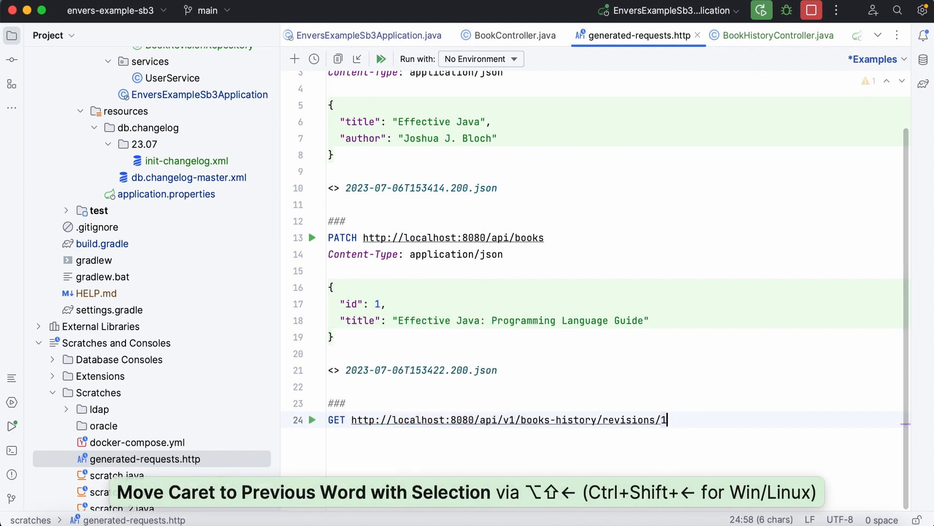
left_click(314, 419)
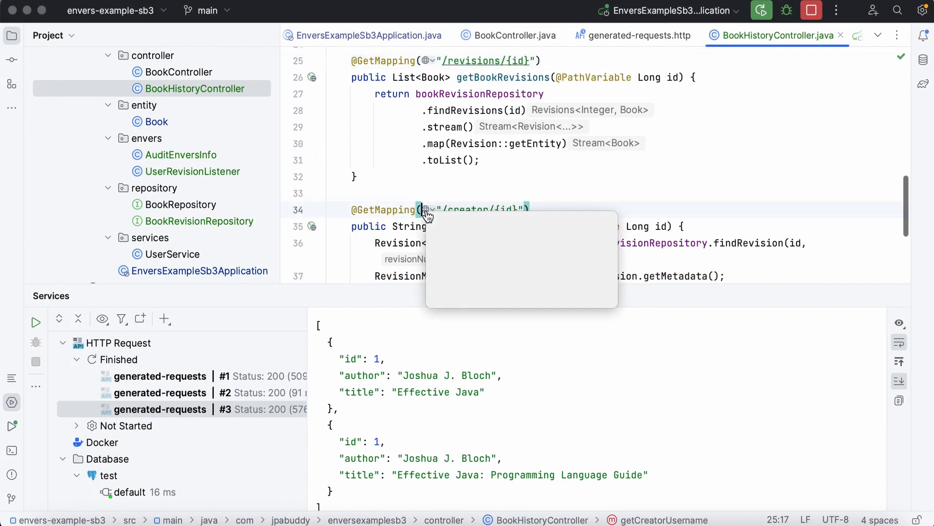
left_click(637, 35)
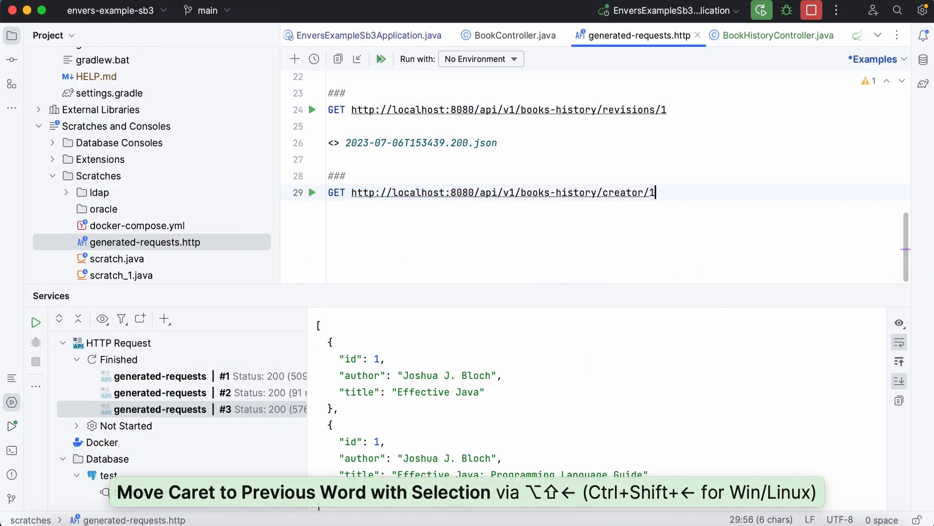
left_click(312, 192)
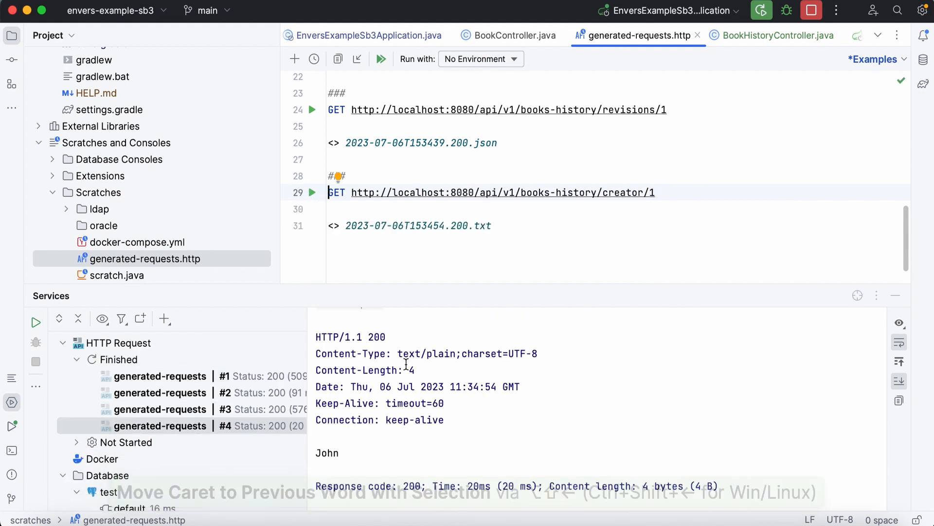